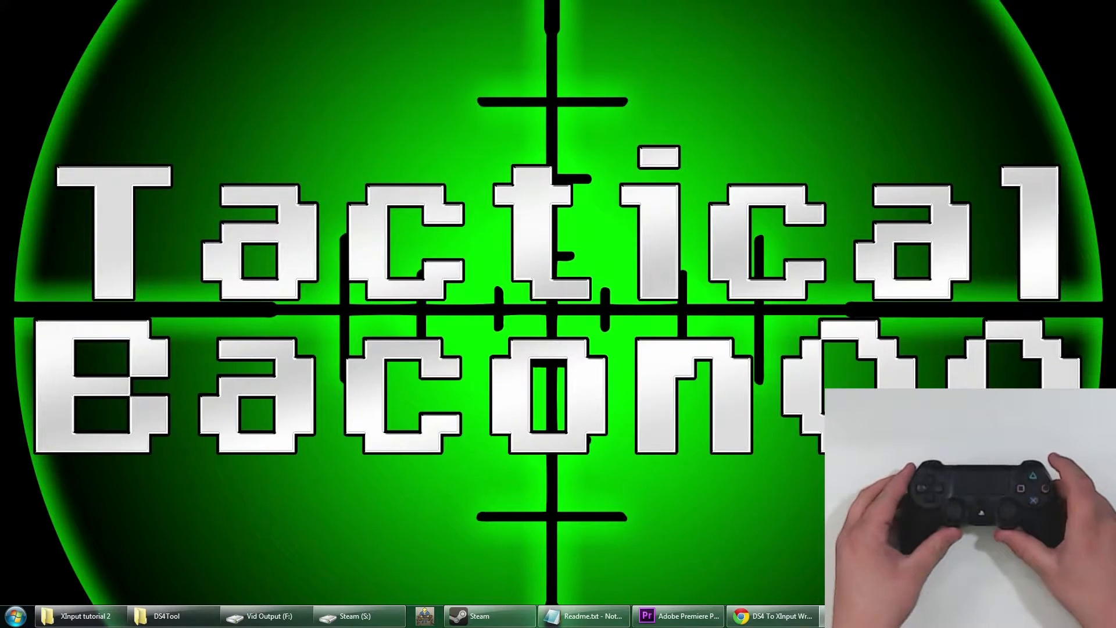
# - Restore the DS4Tool folder window from the taskbar
pyautogui.click(774, 616)
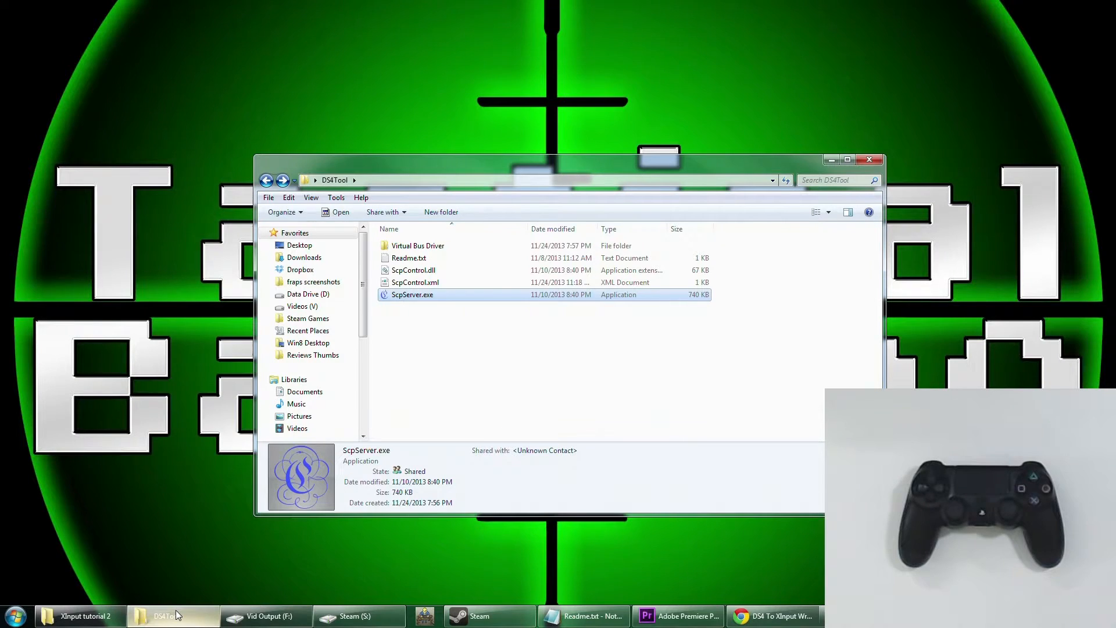
pyautogui.moveTo(170, 588)
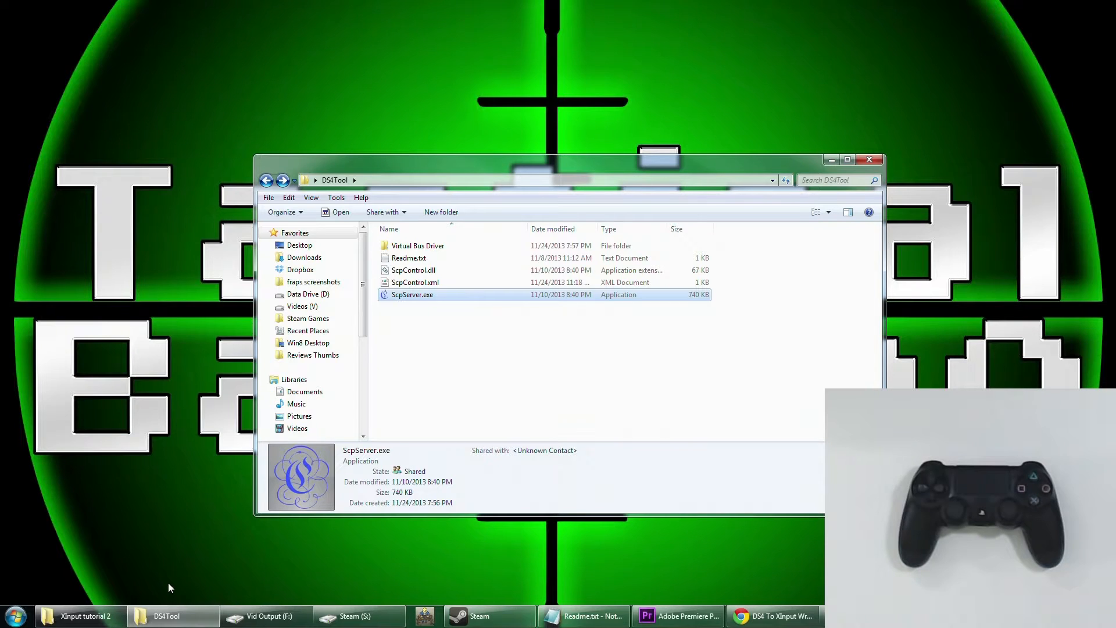
pyautogui.moveTo(446, 395)
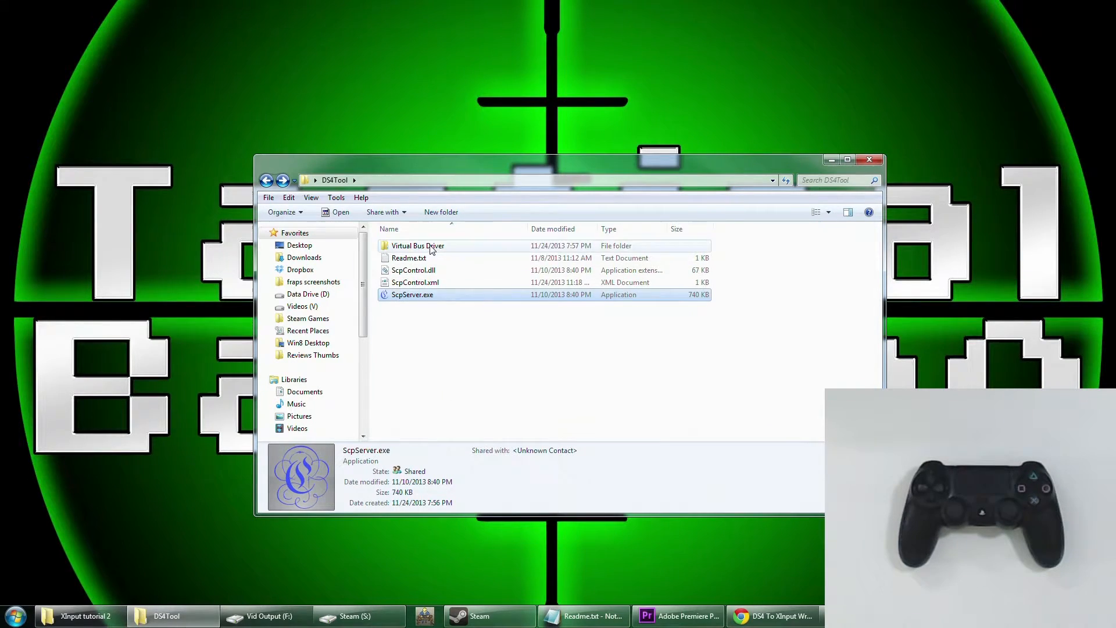
# - Enter the Virtual Bus Driver folder to reveal ScpDriver.exe
pyautogui.doubleClick(417, 245)
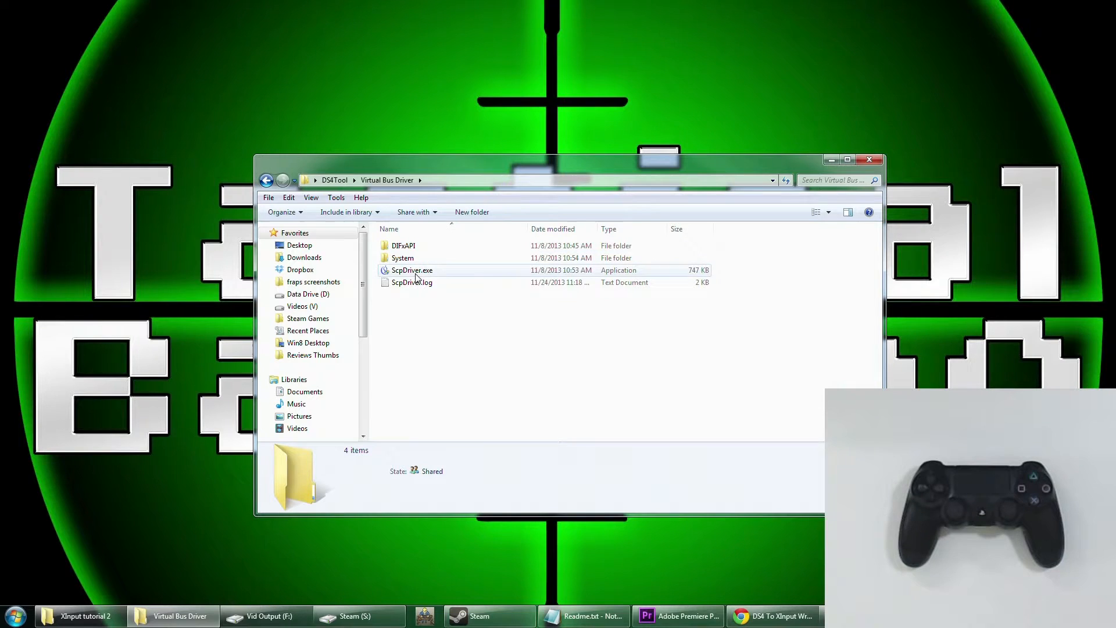
# - Run ScpDriver.exe, install the virtual bus driver until 'Install Succeeded', and exit the installer
pyautogui.doubleClick(412, 270)
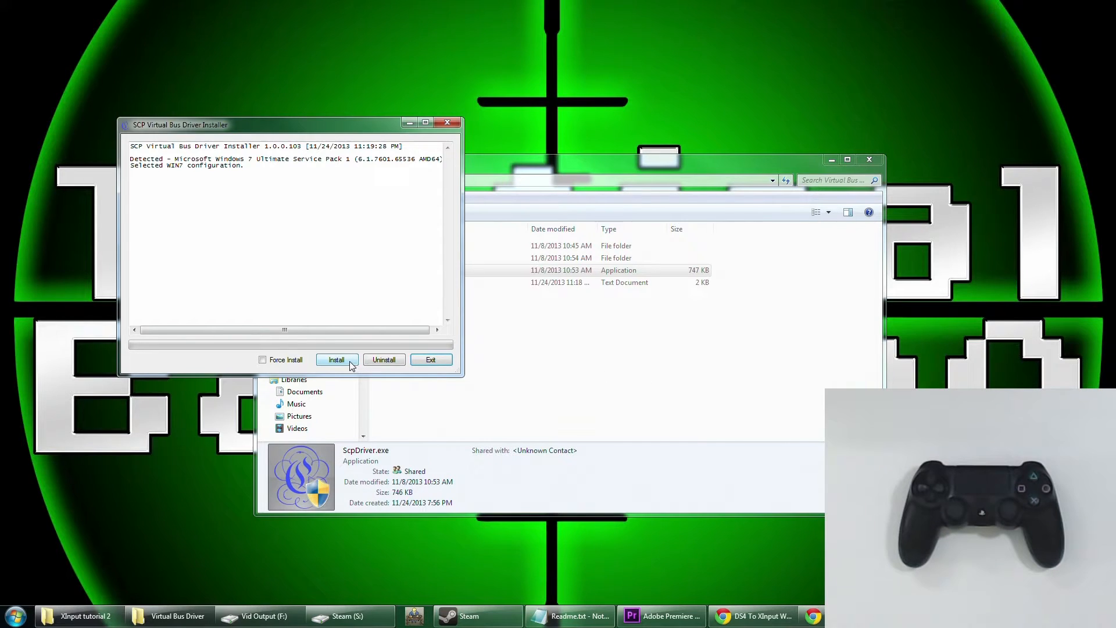
pyautogui.click(336, 359)
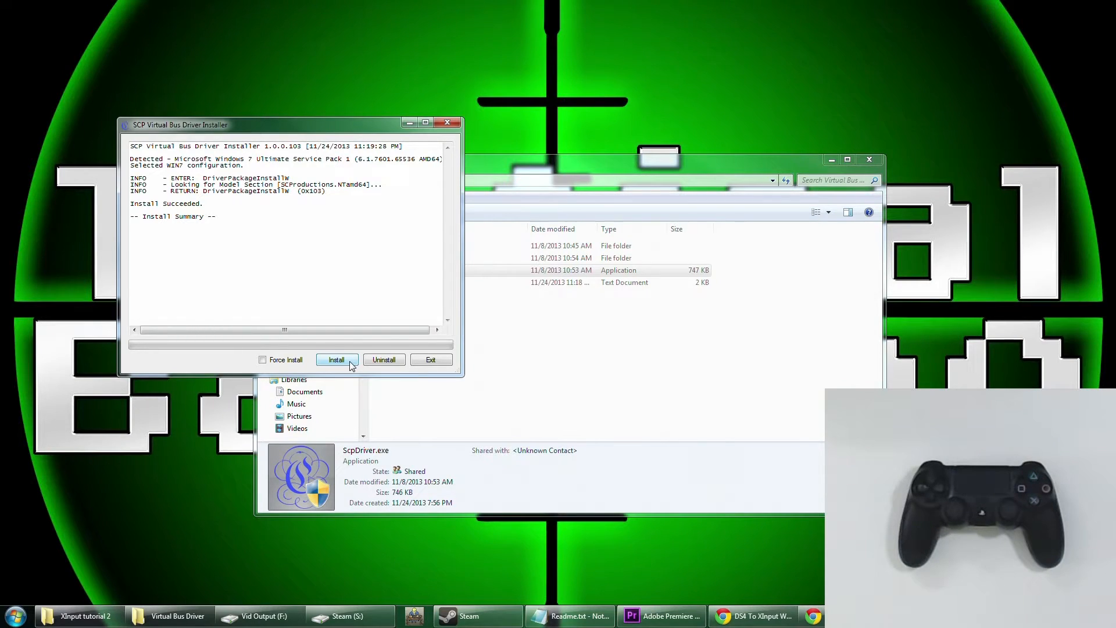
pyautogui.click(430, 360)
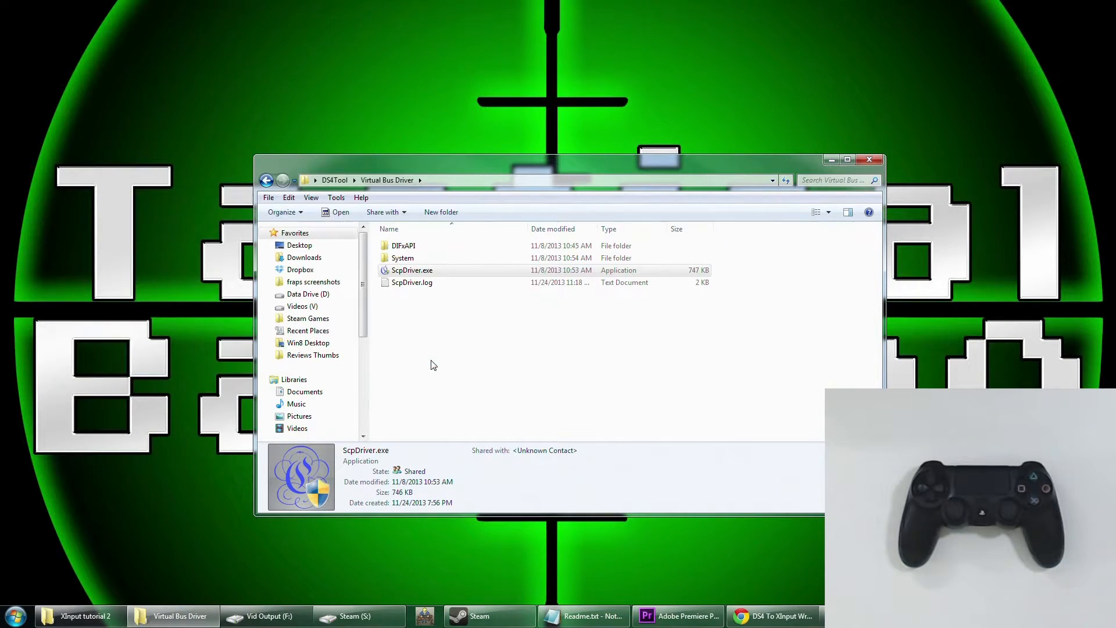
pyautogui.moveTo(336, 198)
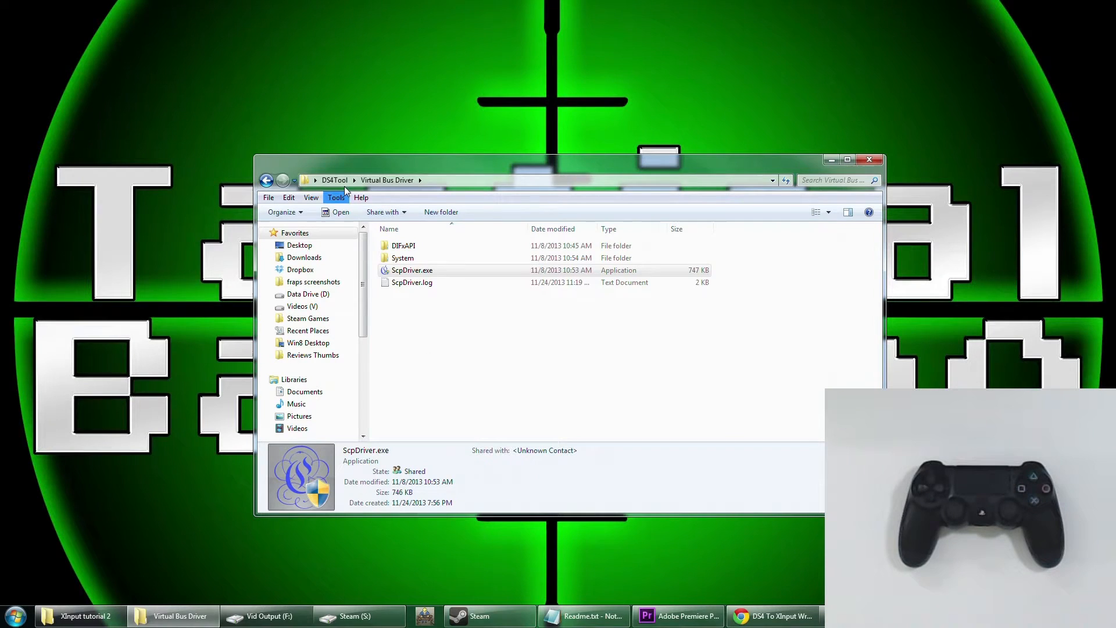
# - Go back up to the DS4Tool folder and select ScpServer.exe to run
pyautogui.click(333, 179)
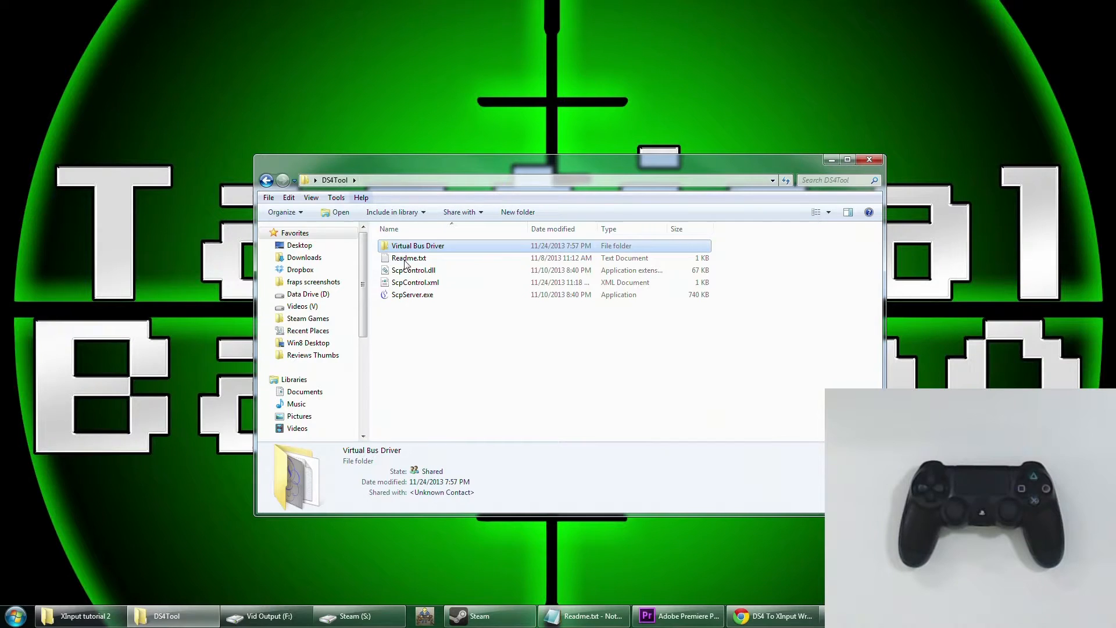
pyautogui.click(417, 316)
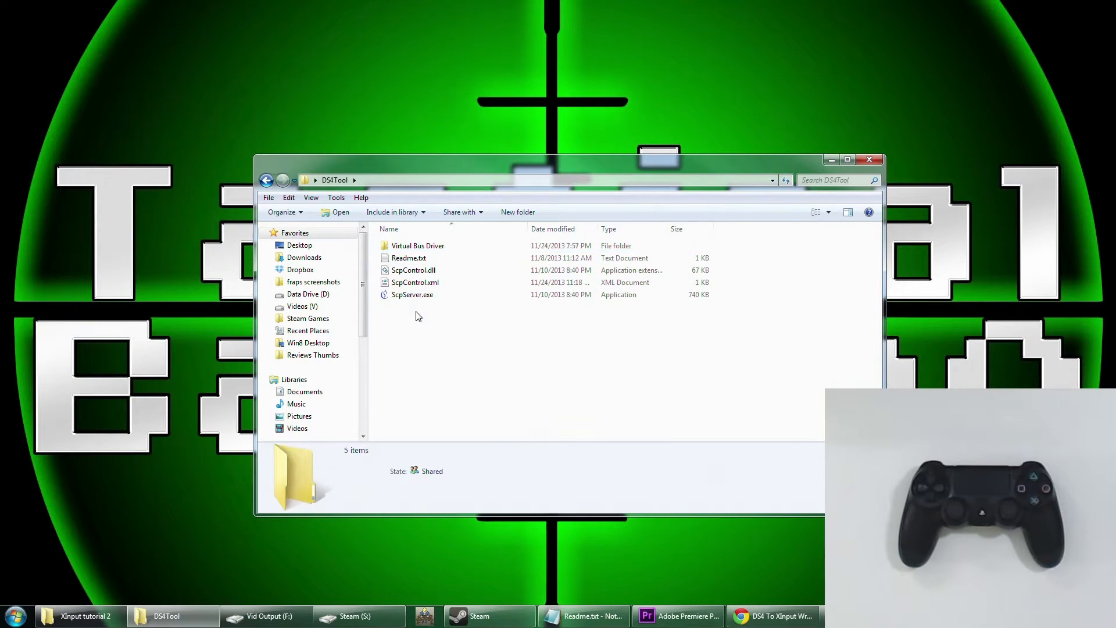
pyautogui.click(411, 294)
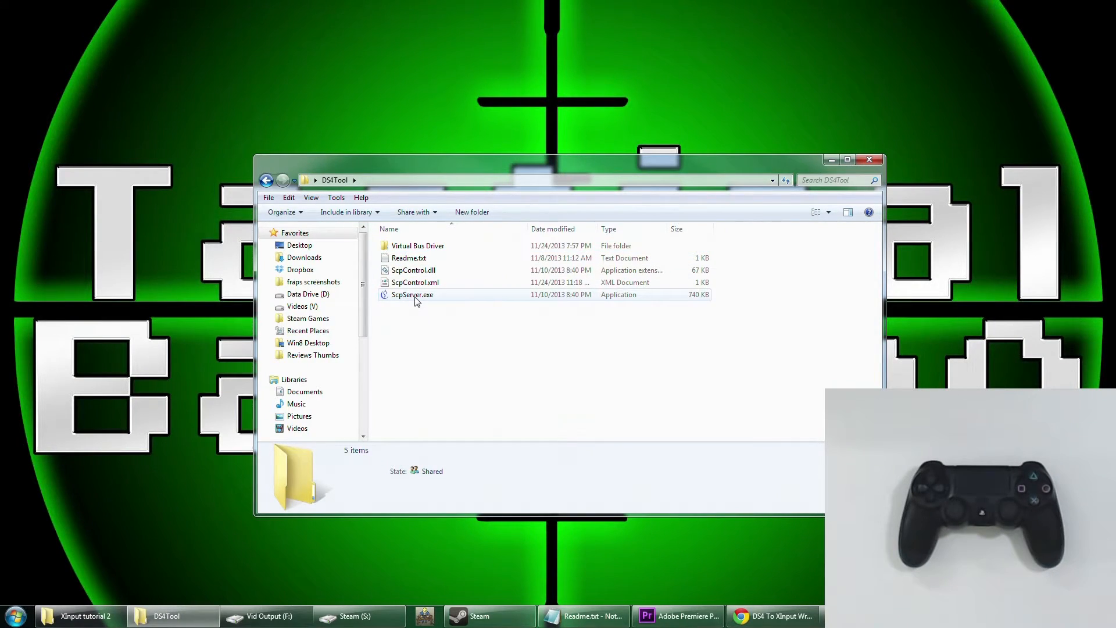
pyautogui.moveTo(412, 294)
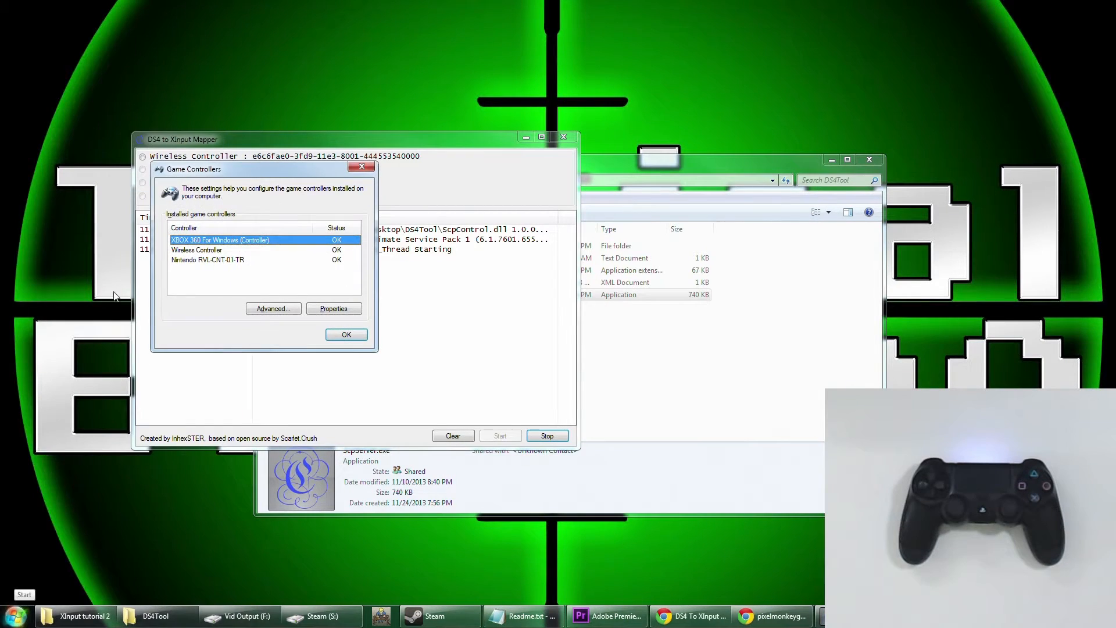
# - Select the controller in Game Controllers and view the XBOX 360 controller's Properties test page
pyautogui.click(198, 250)
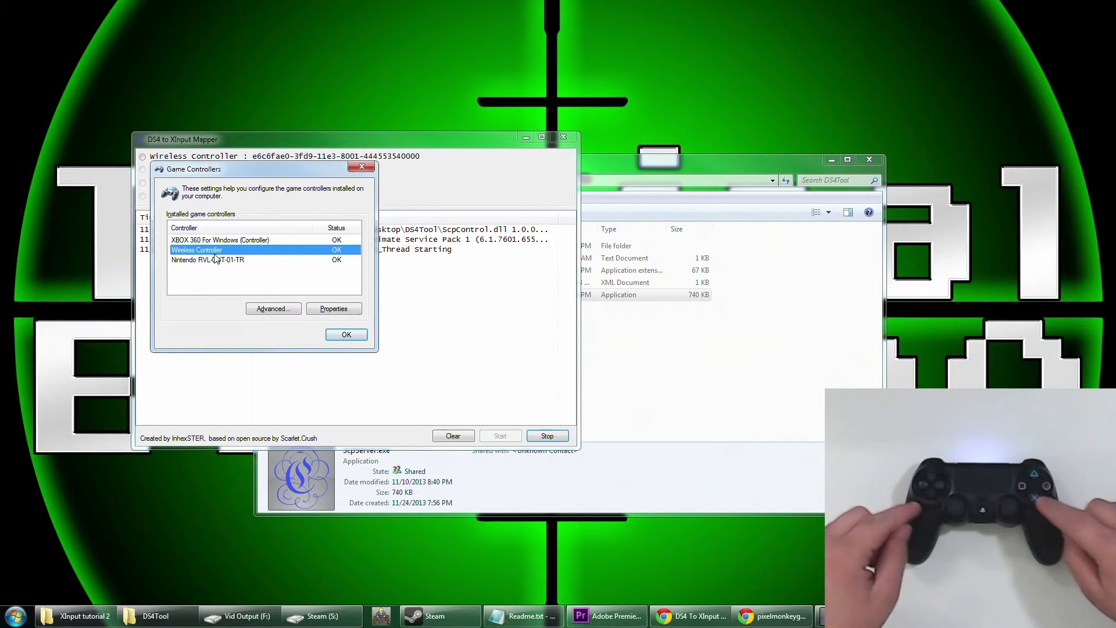
pyautogui.click(333, 308)
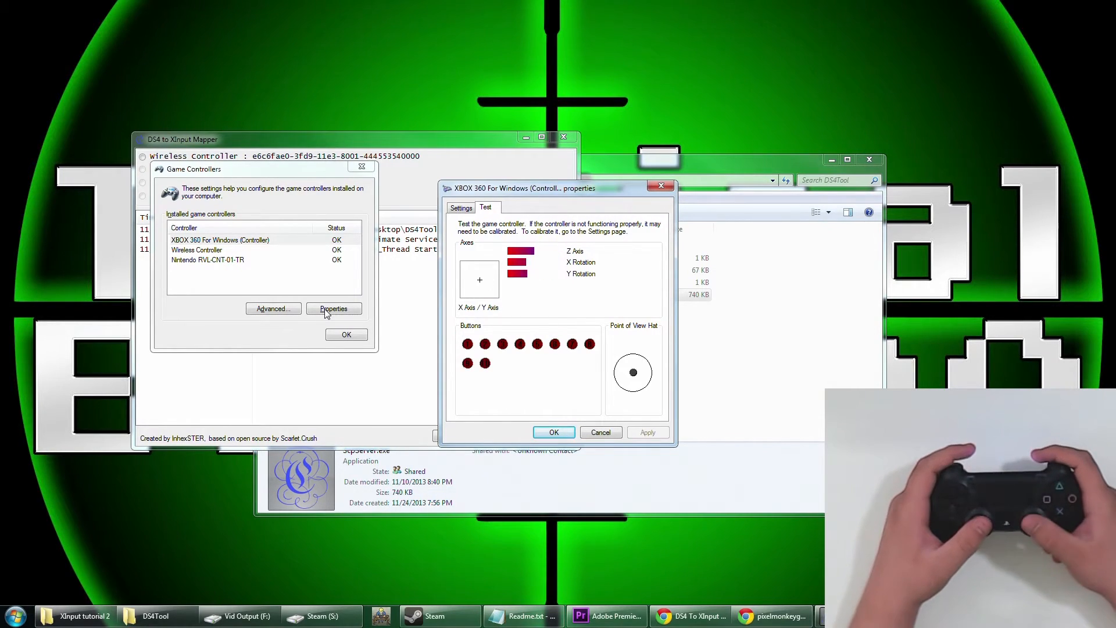
pyautogui.click(554, 432)
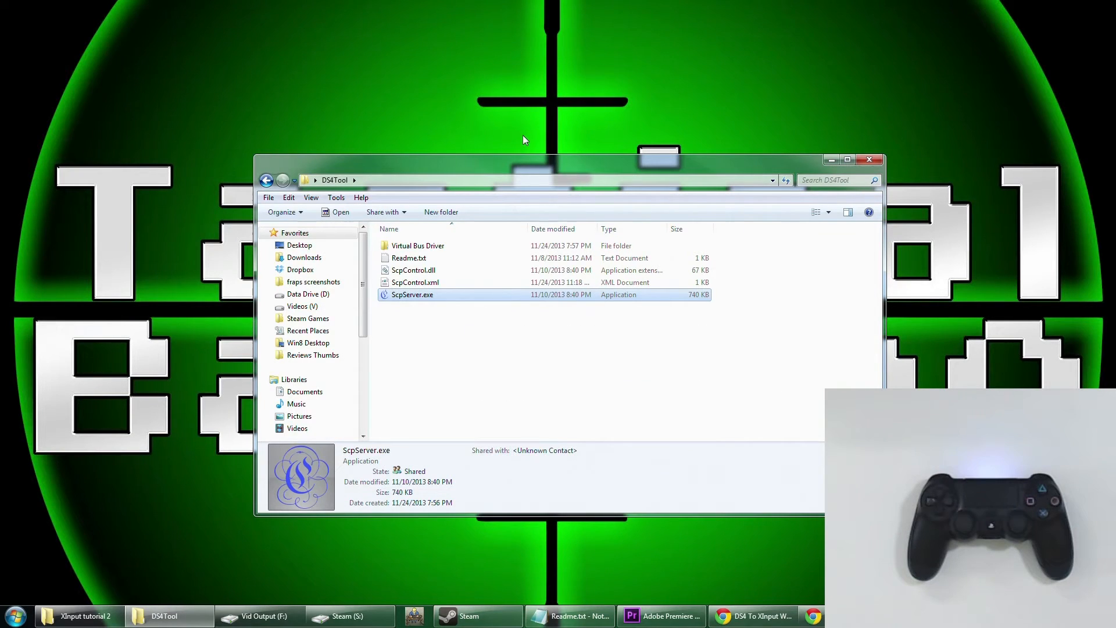
pyautogui.moveTo(443, 616)
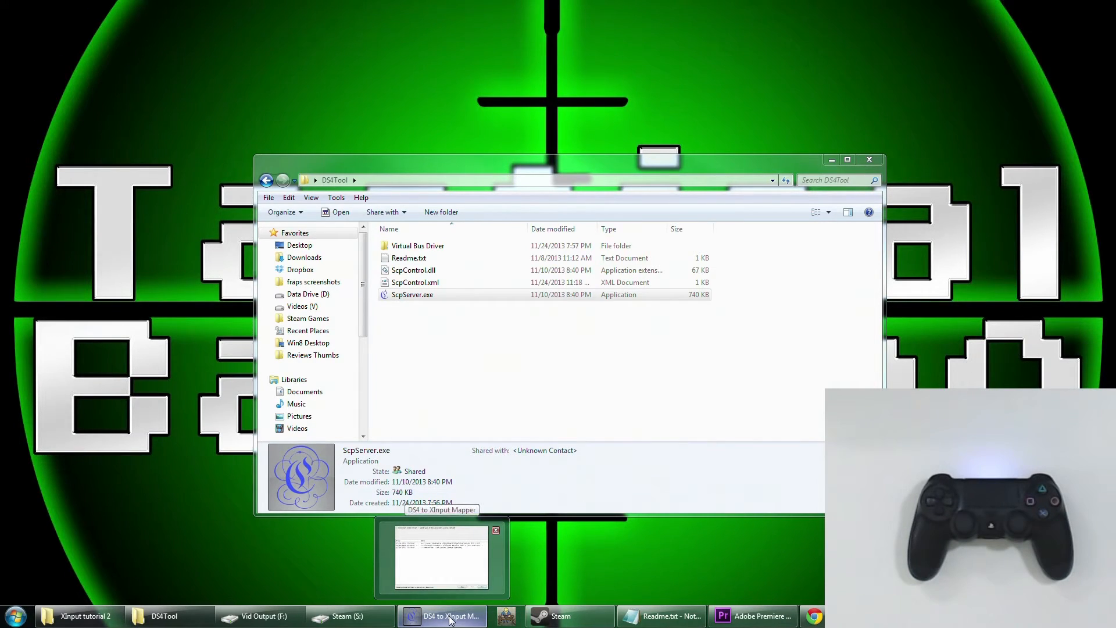